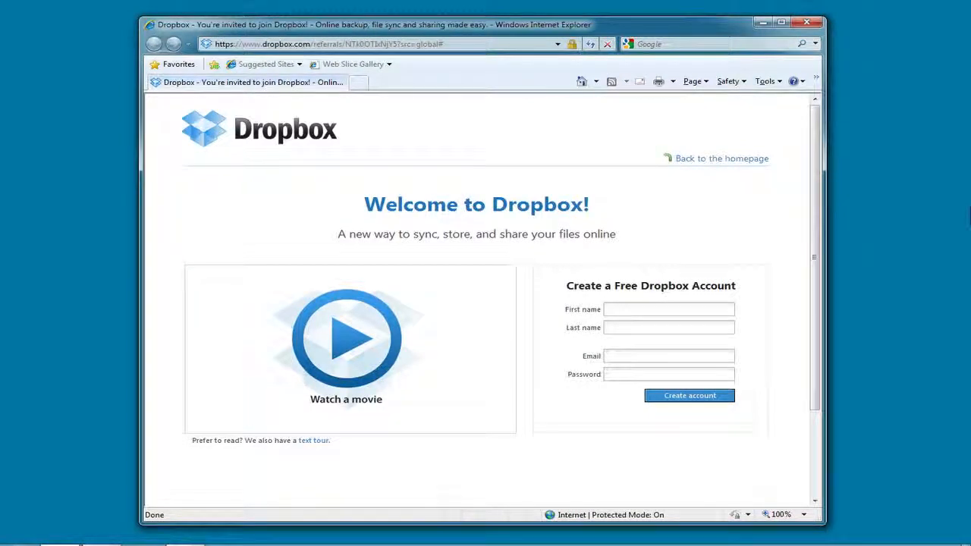
- Browse to My Documents in Explorer and go into the My Dropbox folder
click(667, 309)
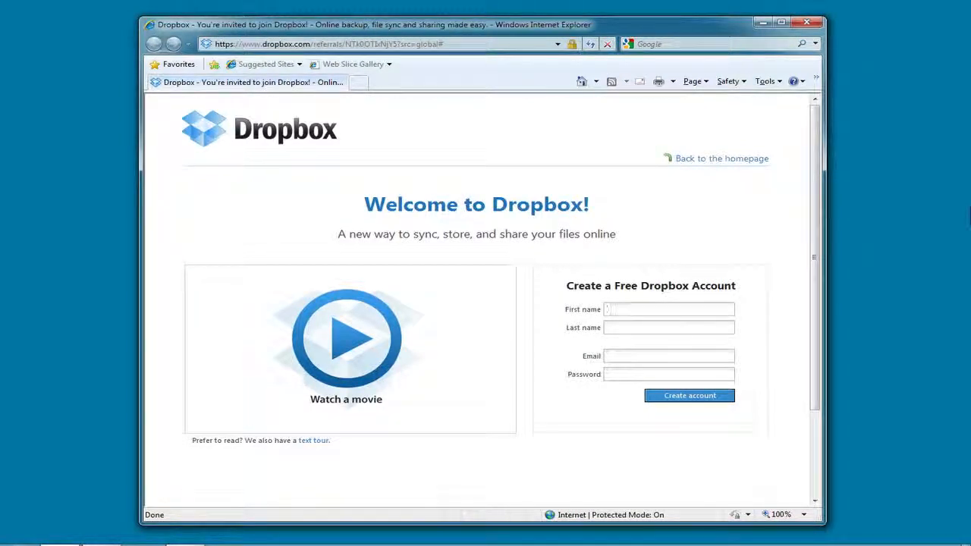
click(668, 310)
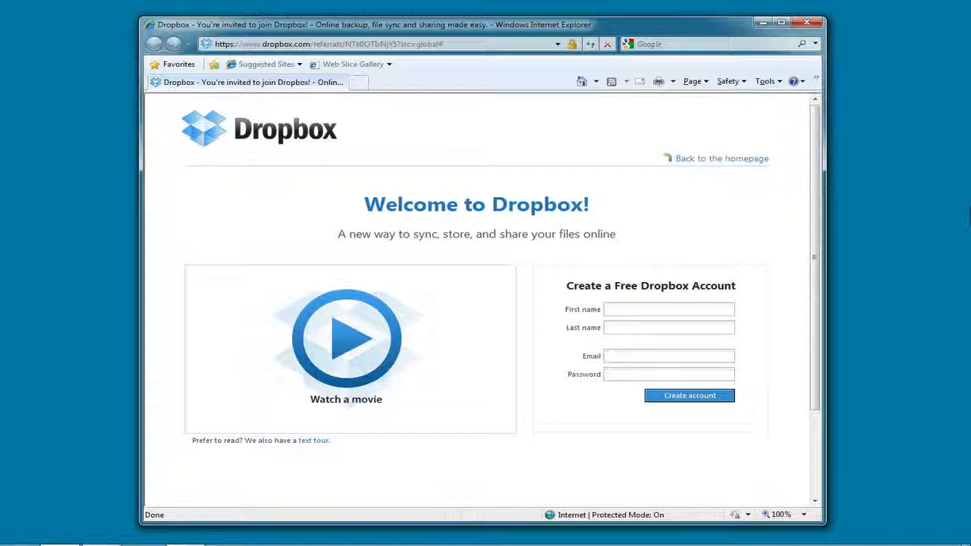
click(668, 309)
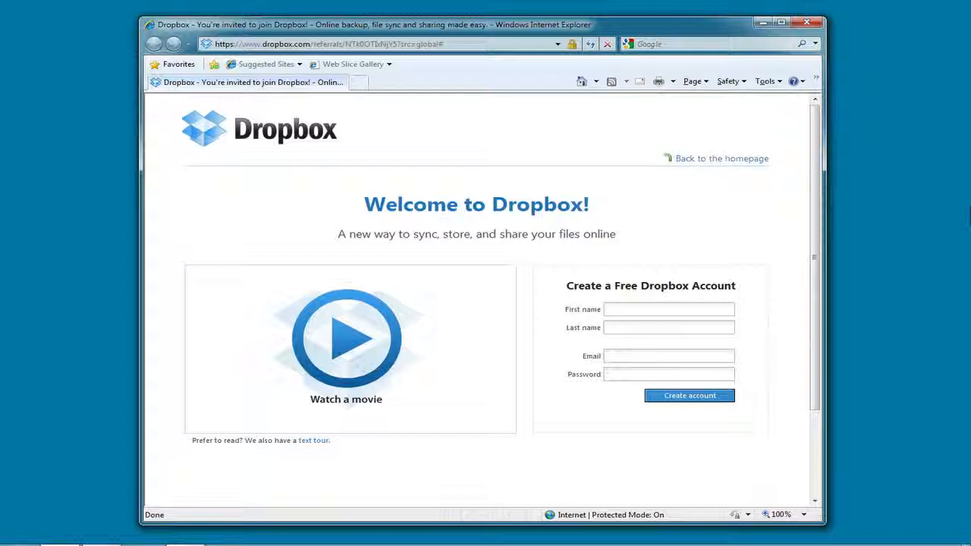
mouse_move(822, 220)
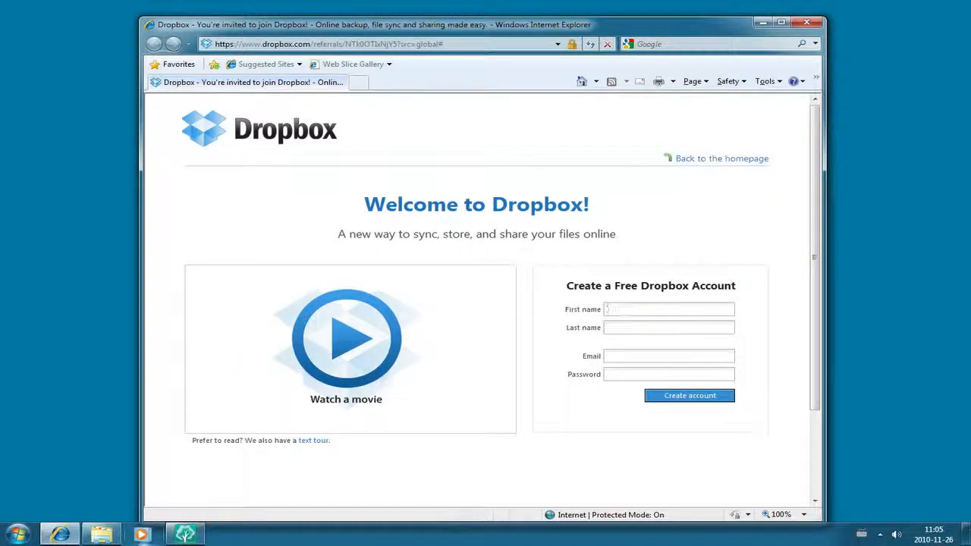
mouse_move(185, 534)
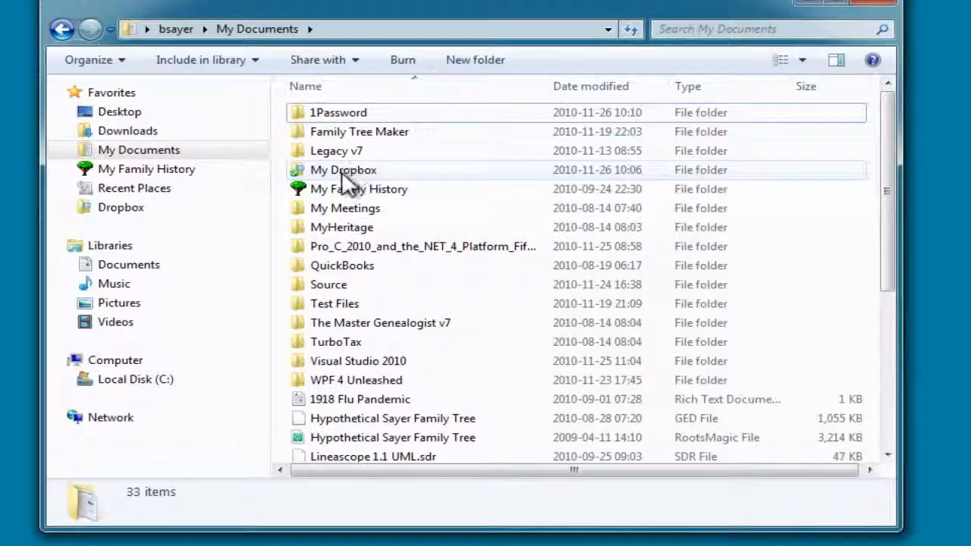
click(139, 150)
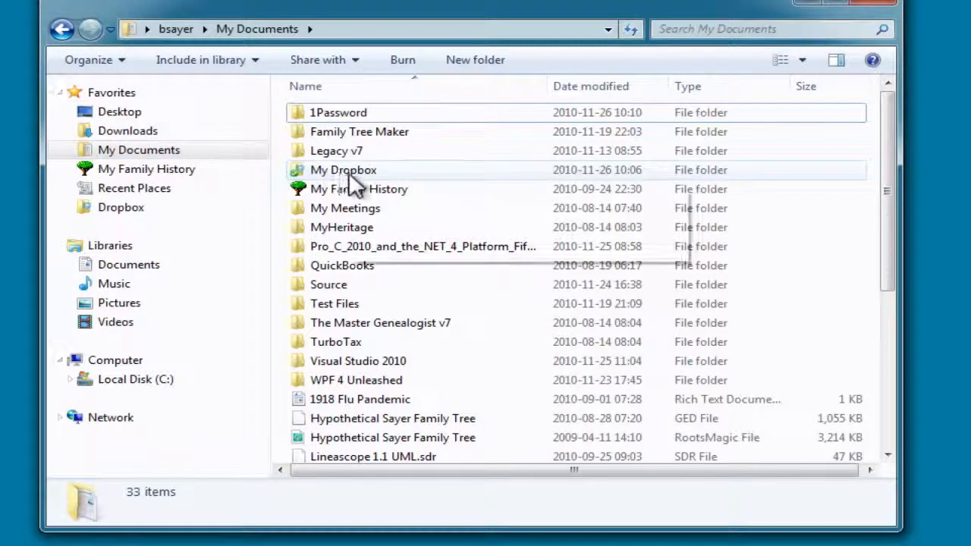
mouse_move(343, 170)
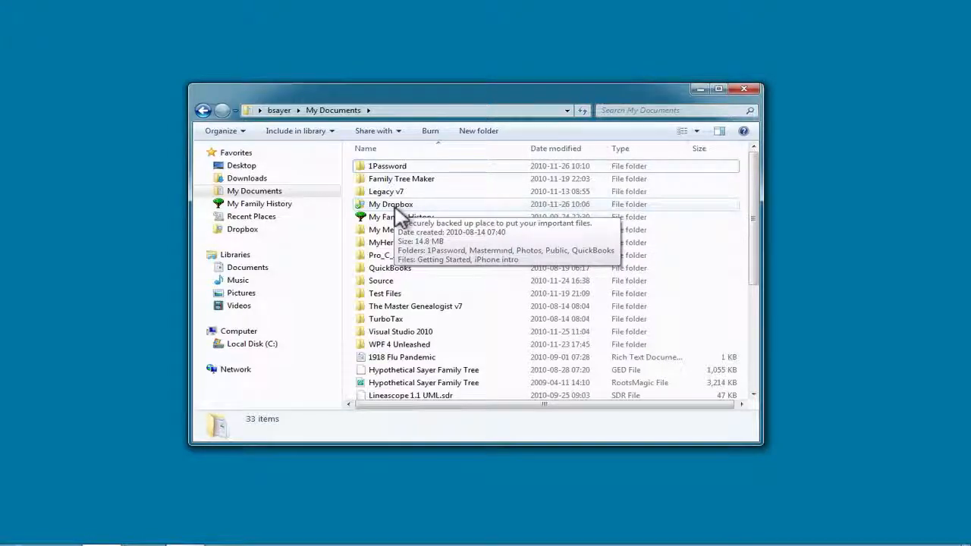
double_click(391, 204)
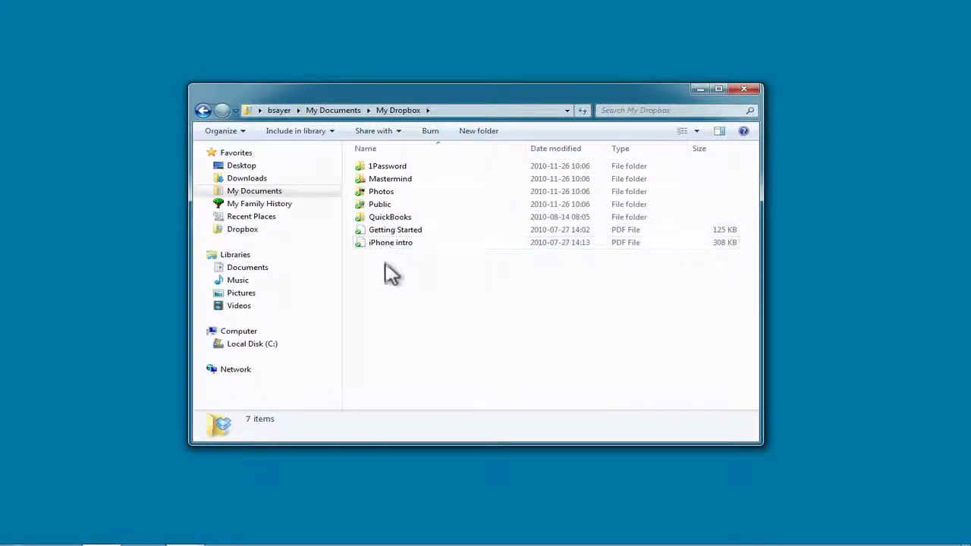
mouse_move(391, 295)
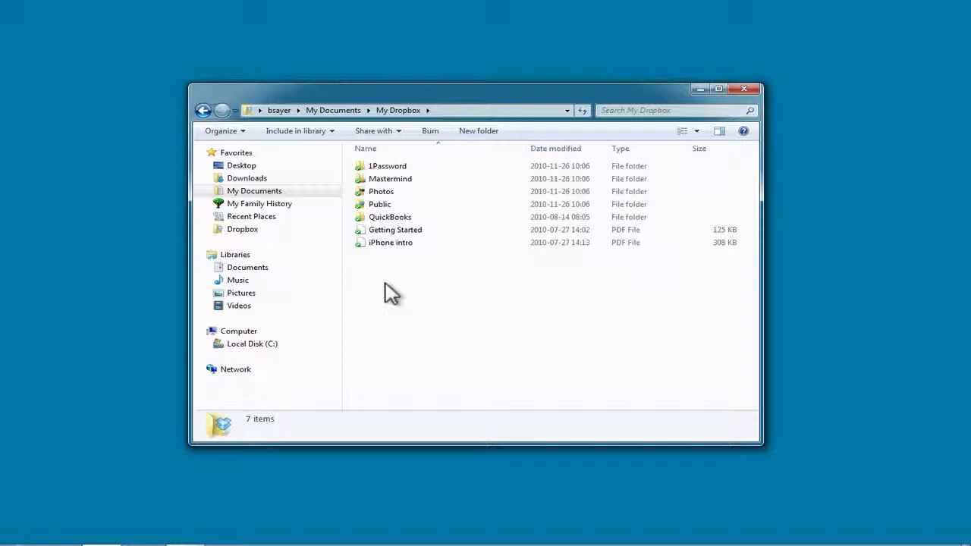
mouse_move(388, 322)
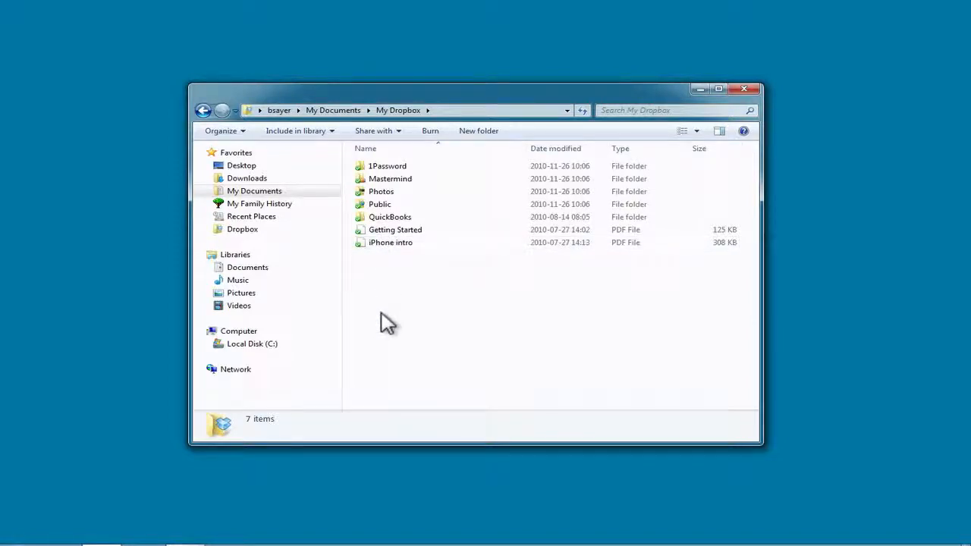
mouse_move(394, 327)
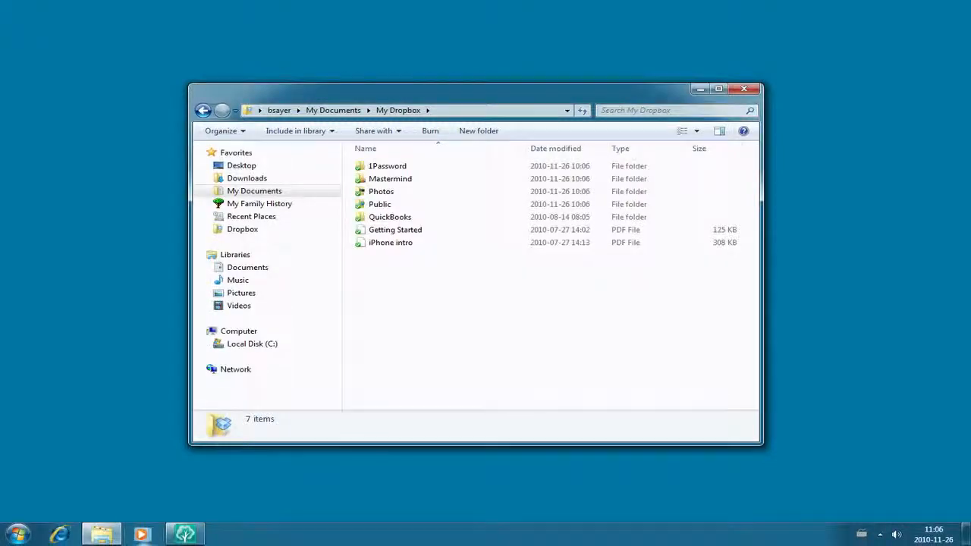
- Return to the Sayer Family tree in RootsMagic and bring up Program Options from Tools
click(184, 534)
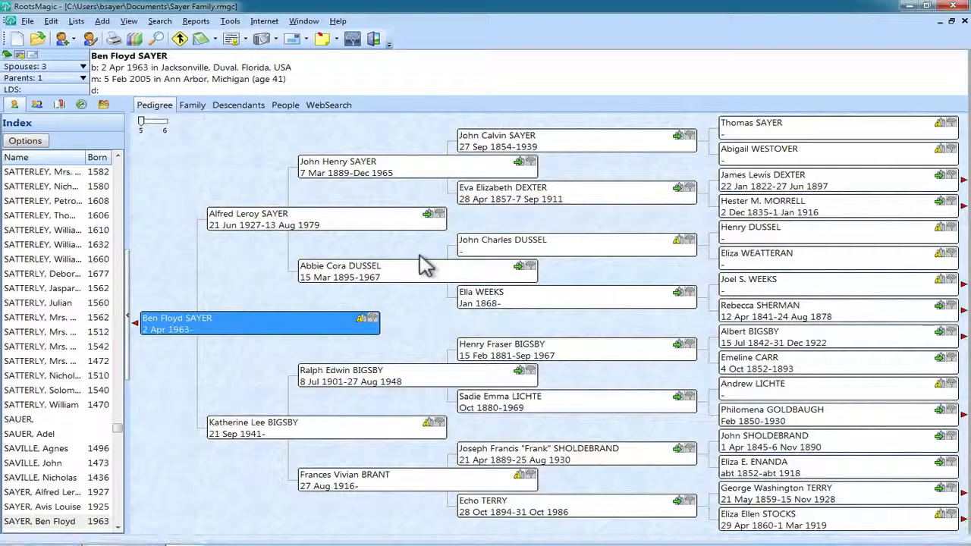
click(27, 21)
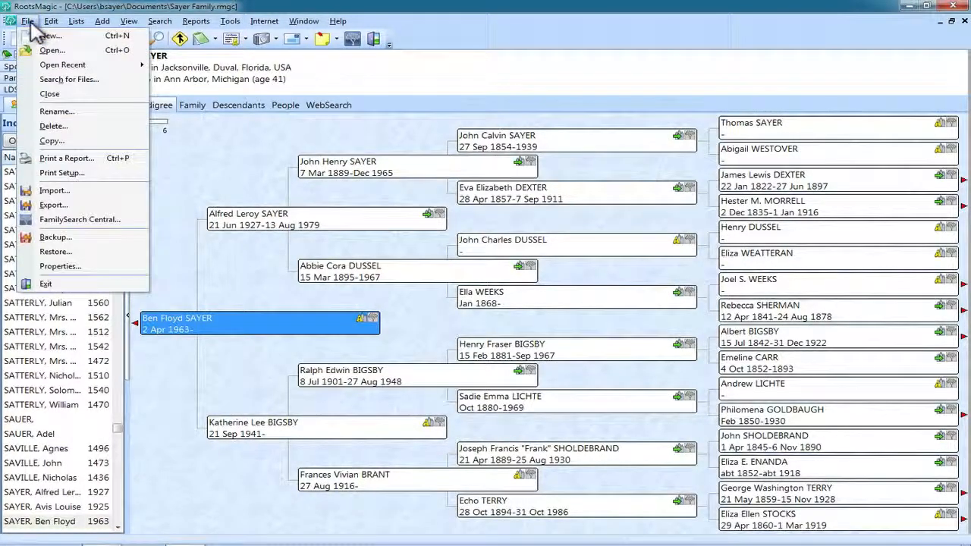
click(231, 22)
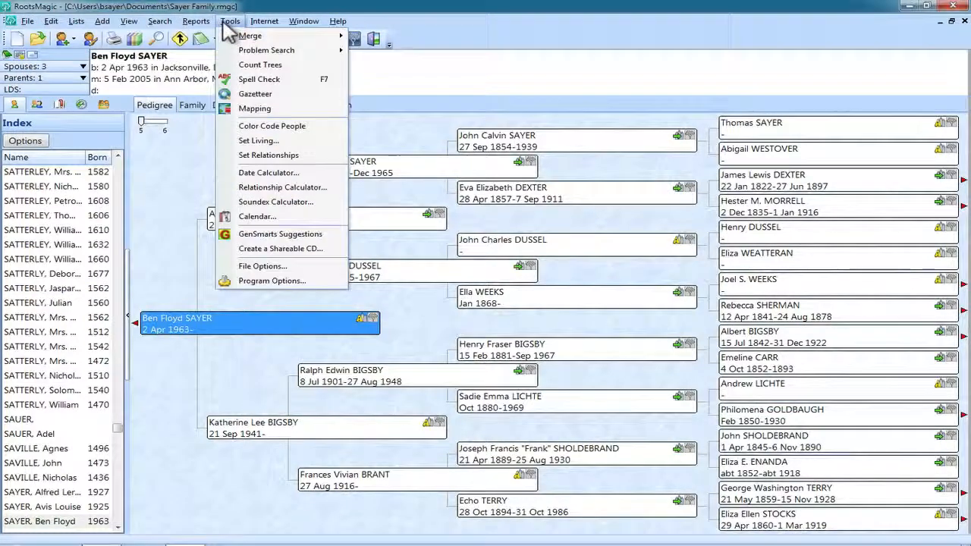
click(272, 281)
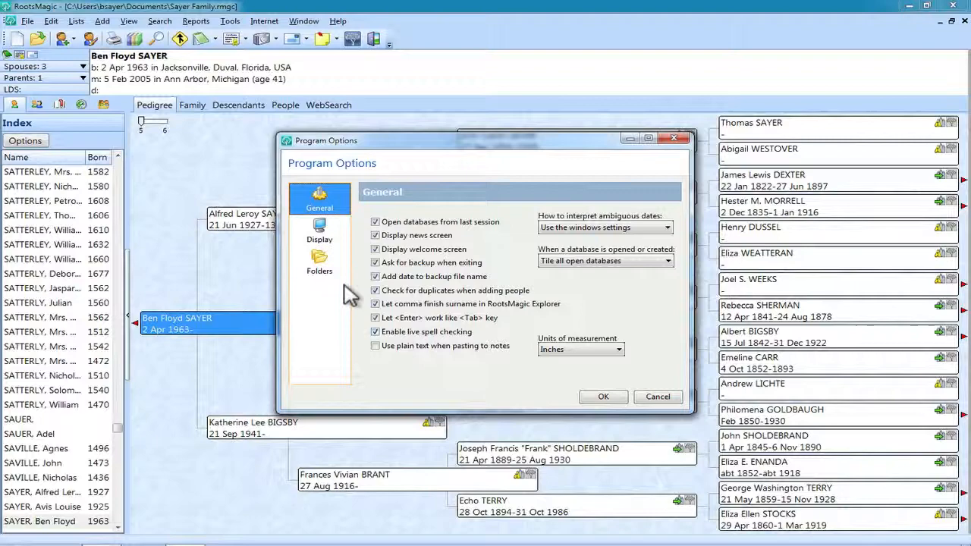
- In the Folders settings, point the default backup folder to My Dropbox under My Documents
click(318, 261)
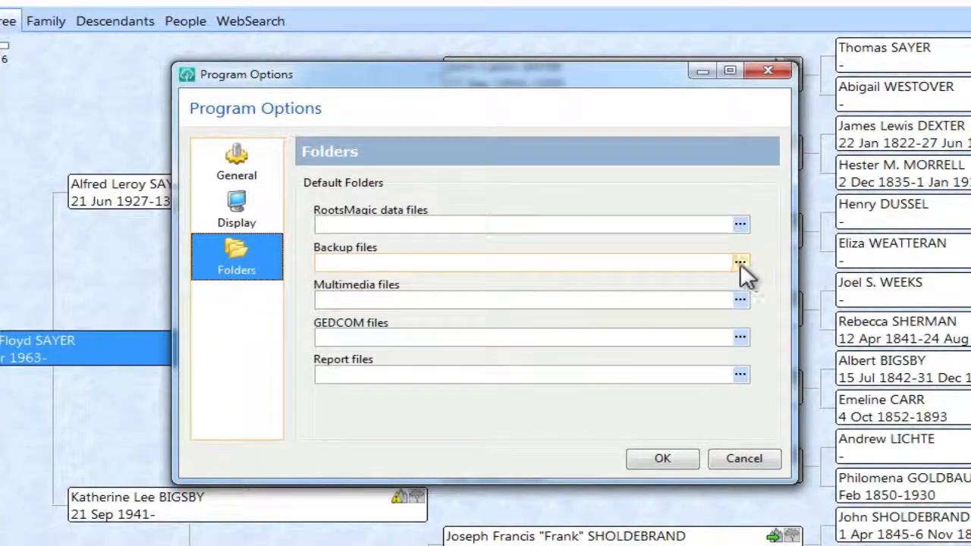
click(740, 263)
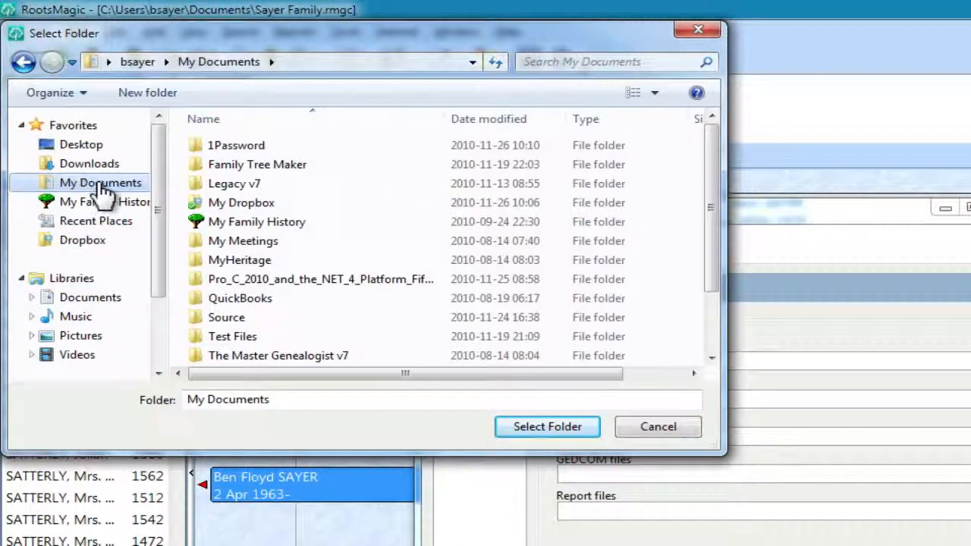
click(241, 203)
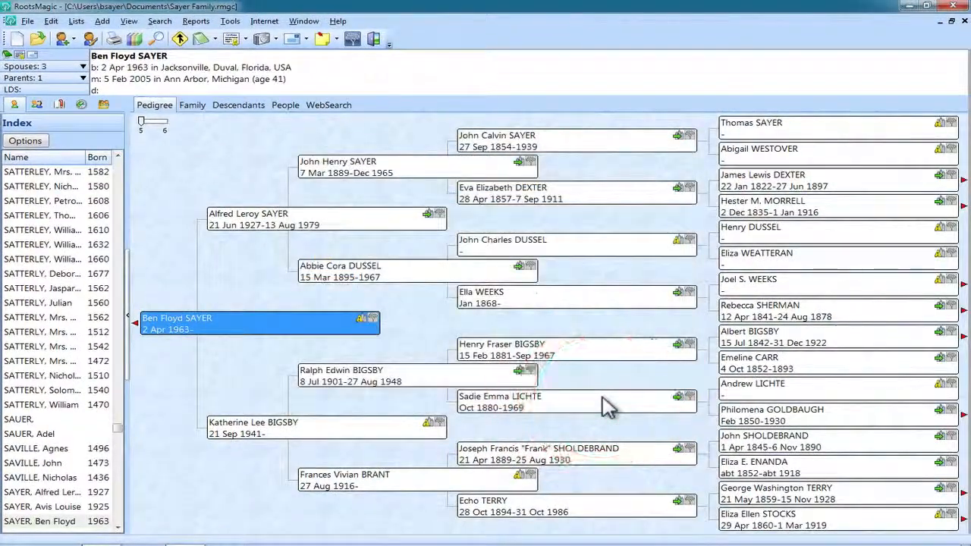
- Back up the Sayer Family database as Sayer Family (2010-11-26).rmgb into My Dropbox
click(27, 21)
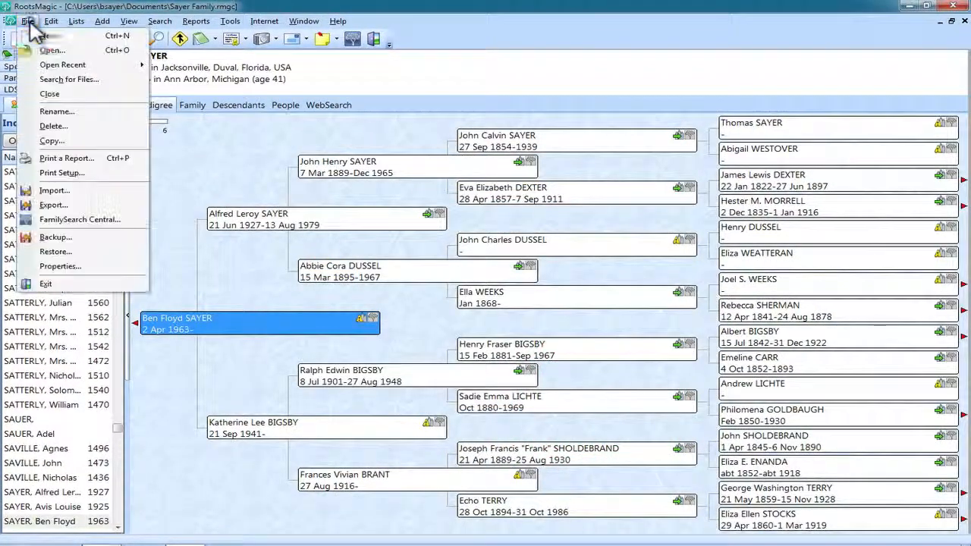
click(54, 236)
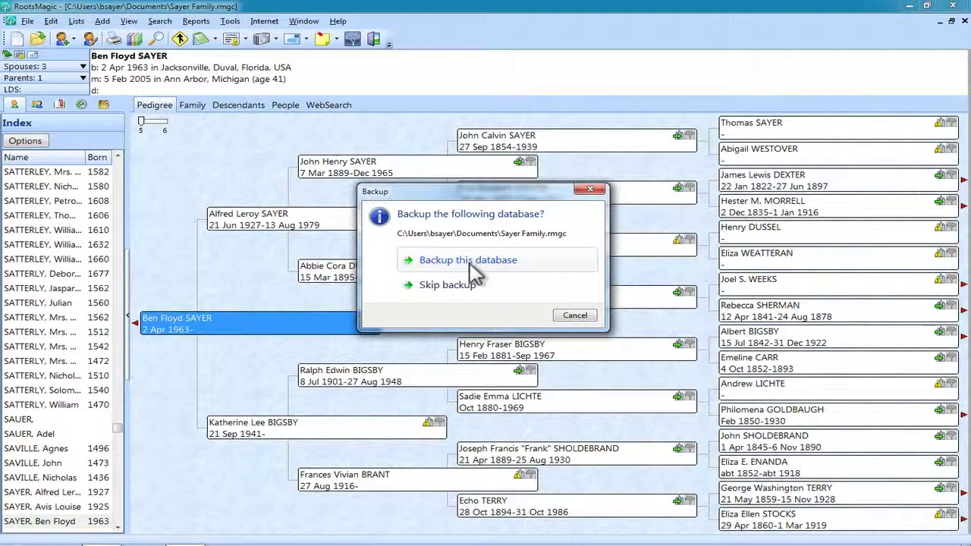
click(467, 259)
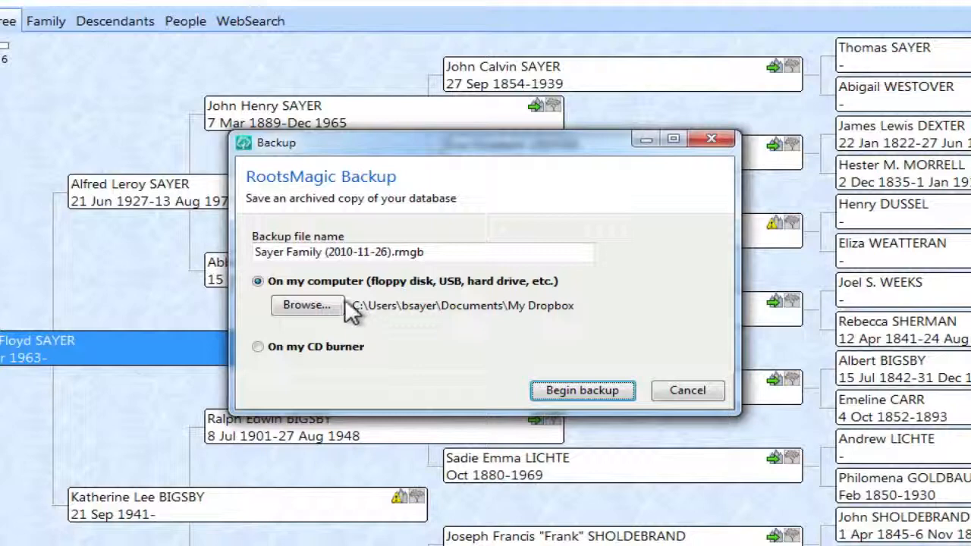
mouse_move(383, 322)
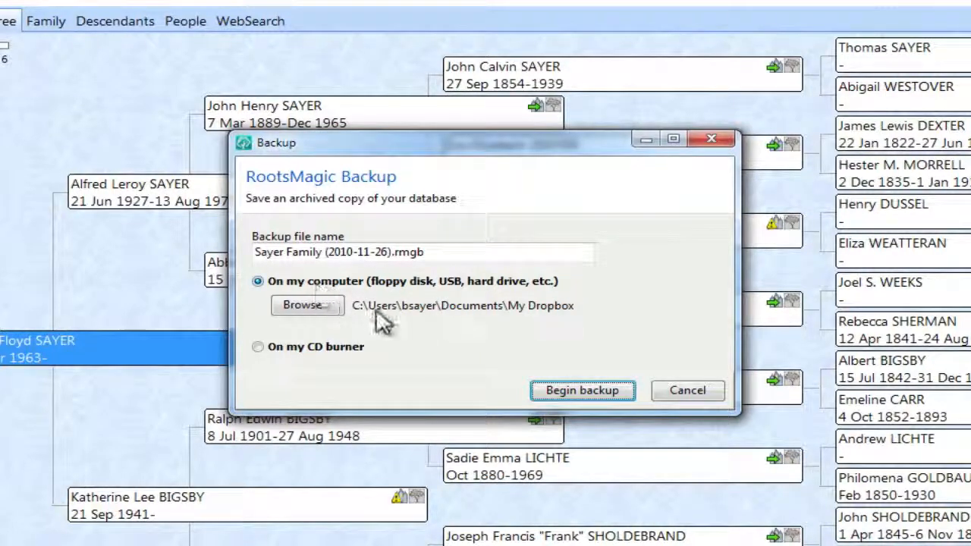
mouse_move(473, 322)
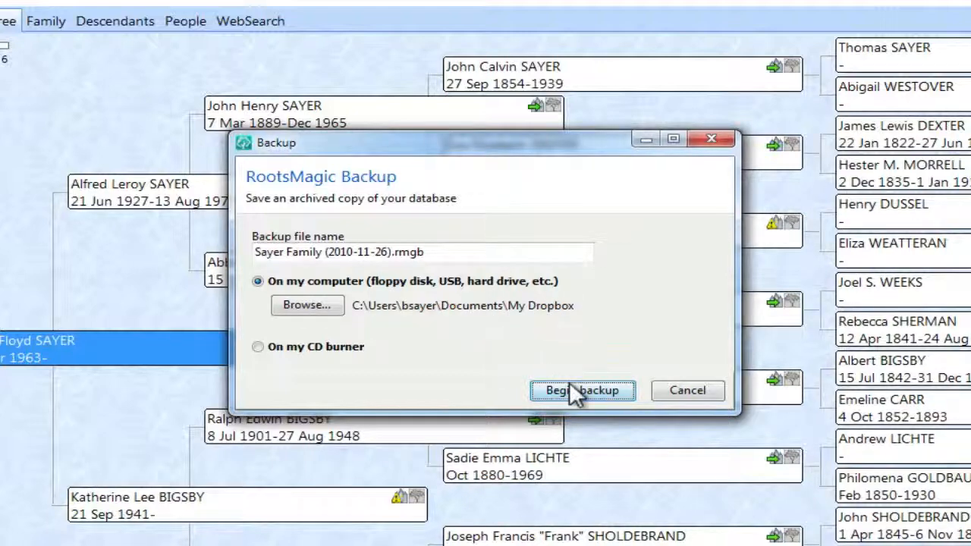
click(582, 390)
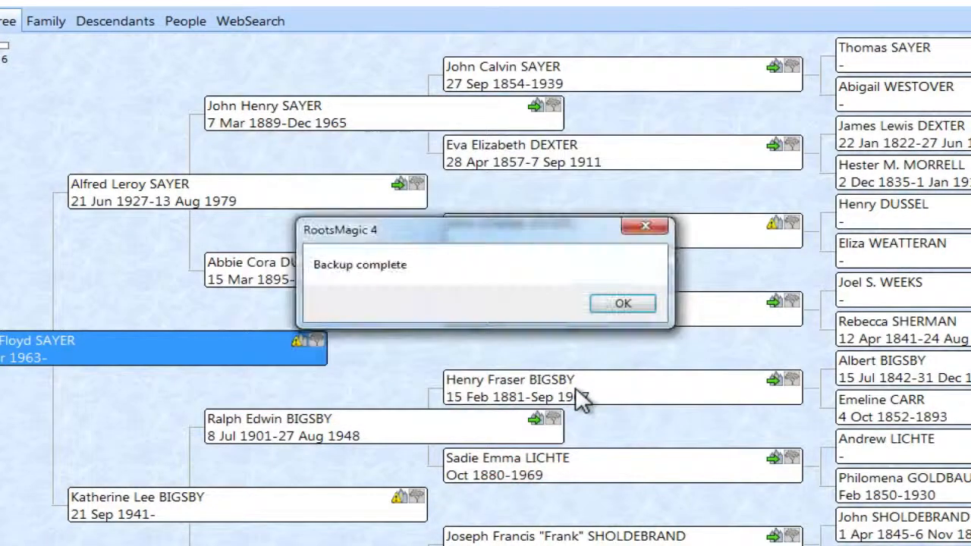
click(622, 303)
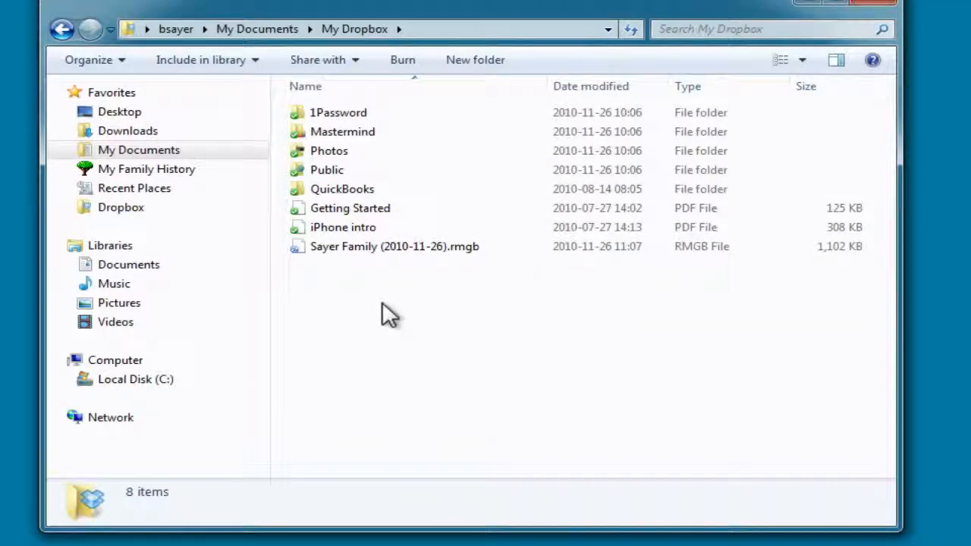
mouse_move(379, 257)
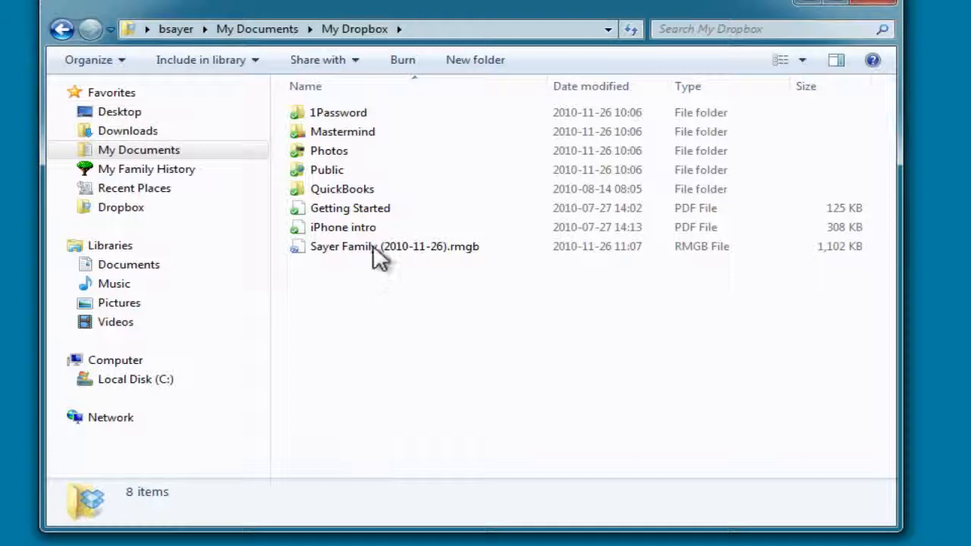
mouse_move(392, 245)
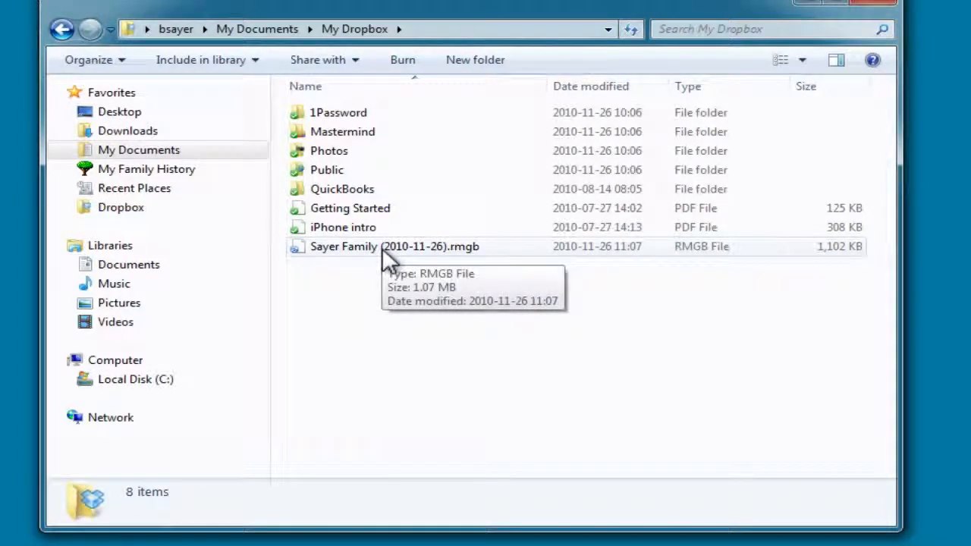
mouse_move(315, 265)
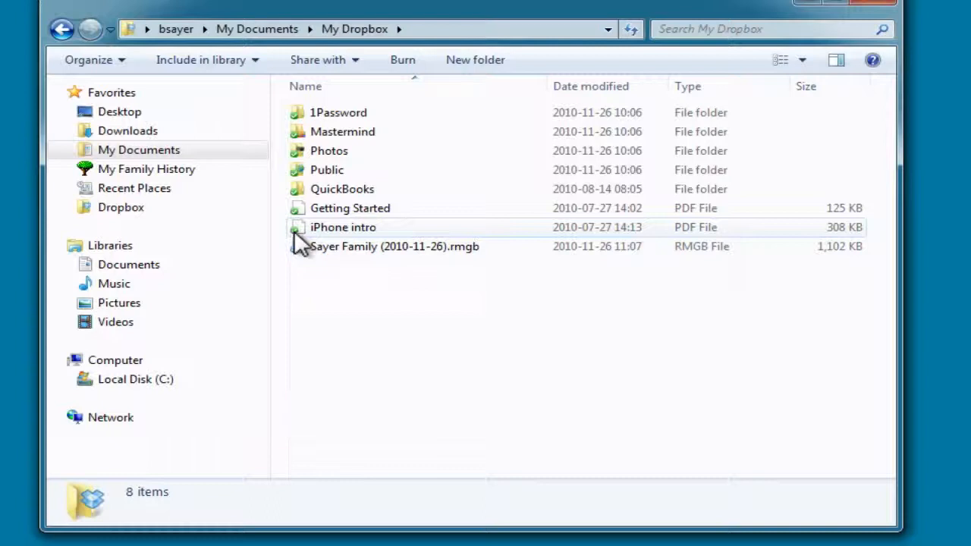
mouse_move(304, 250)
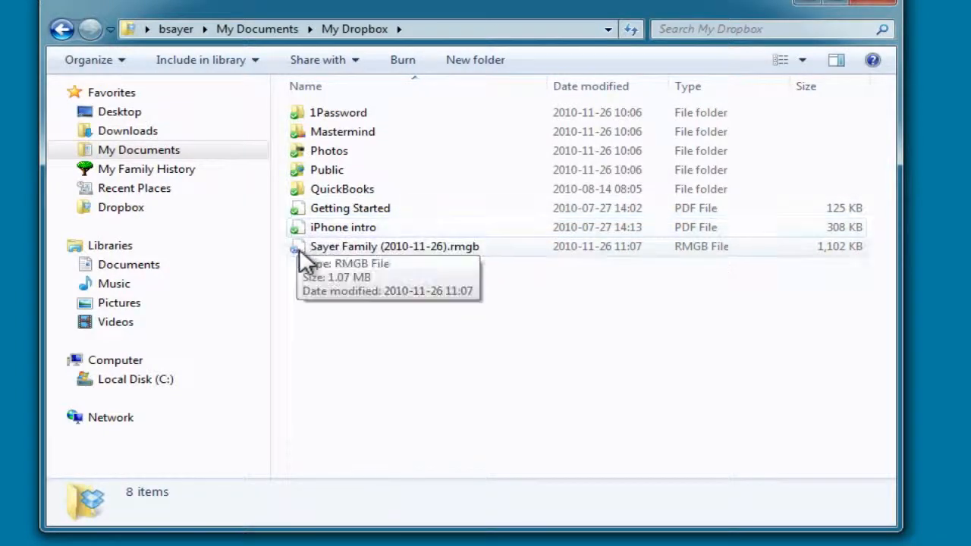
mouse_move(437, 311)
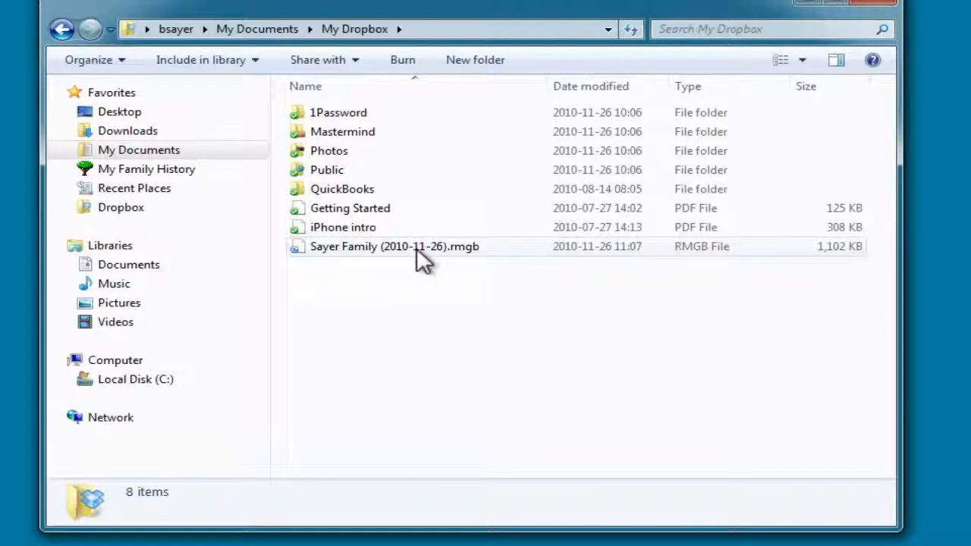
mouse_move(421, 250)
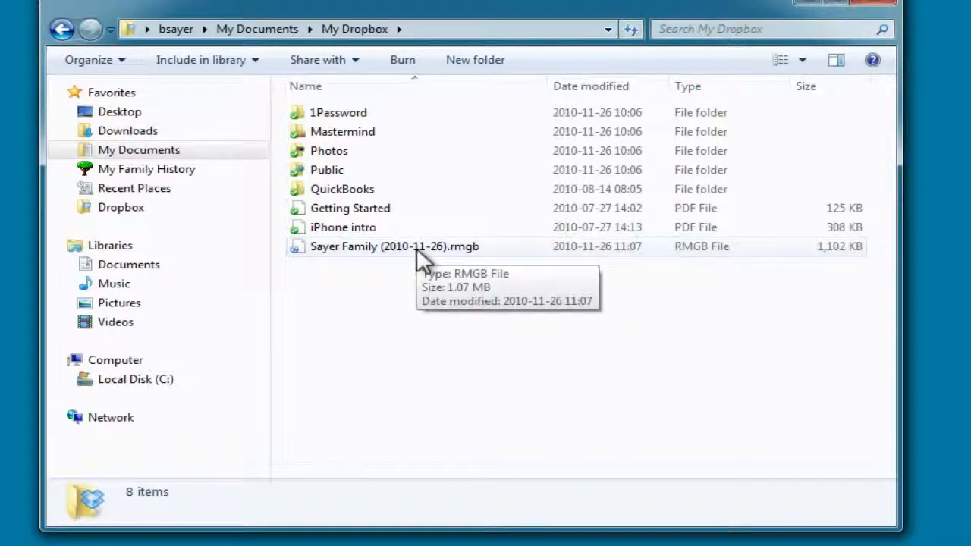
mouse_move(423, 267)
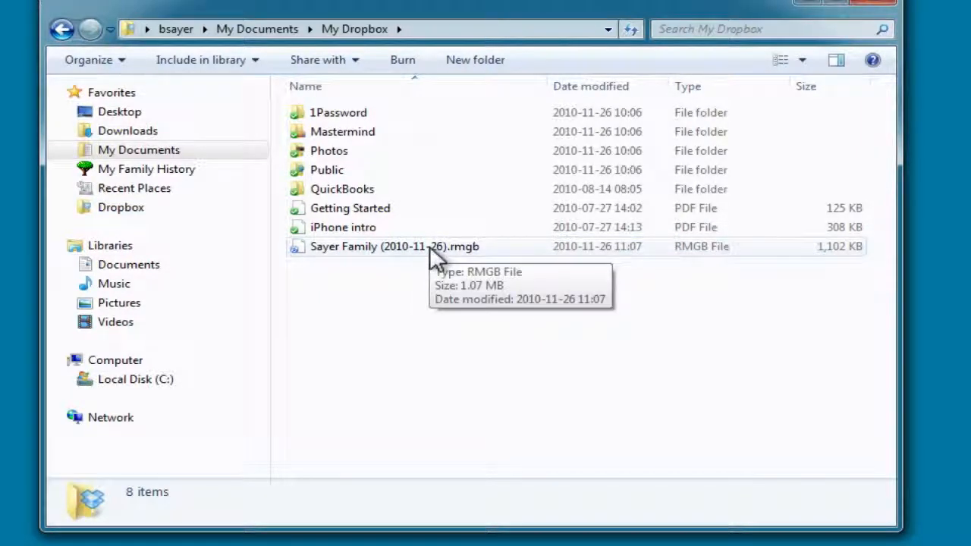
mouse_move(423, 312)
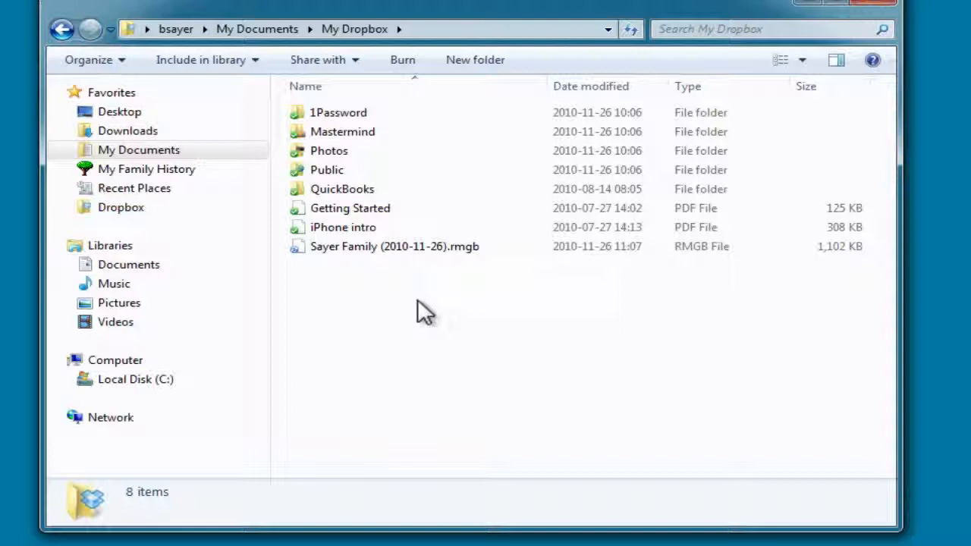